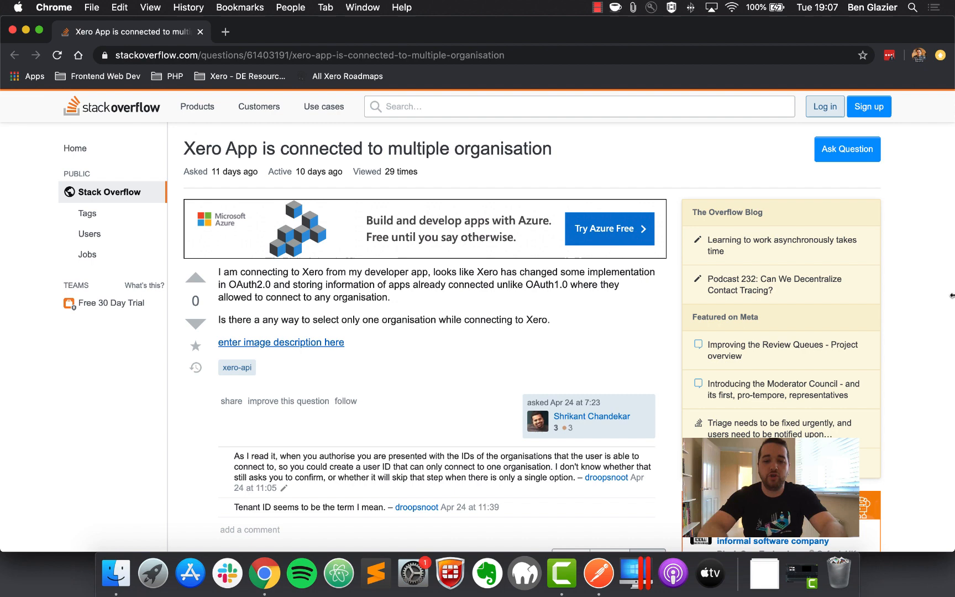
{"action": "mouse_move", "coordinate": [599, 573]}
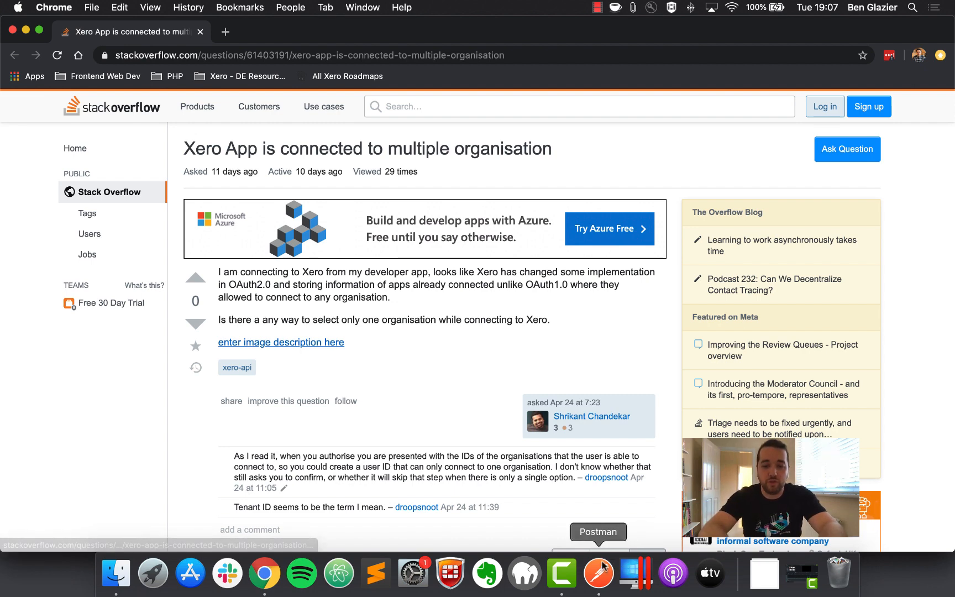
Send the Connections request from the Xero OAuth 2.0 collection in Postman
{"action": "left_click", "coordinate": [598, 572]}
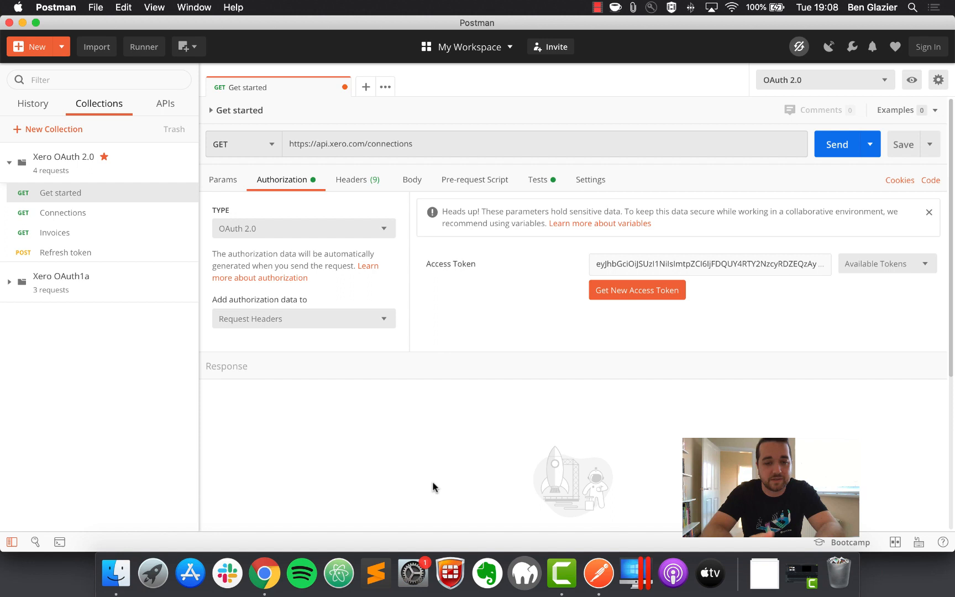
{"action": "mouse_move", "coordinate": [63, 212]}
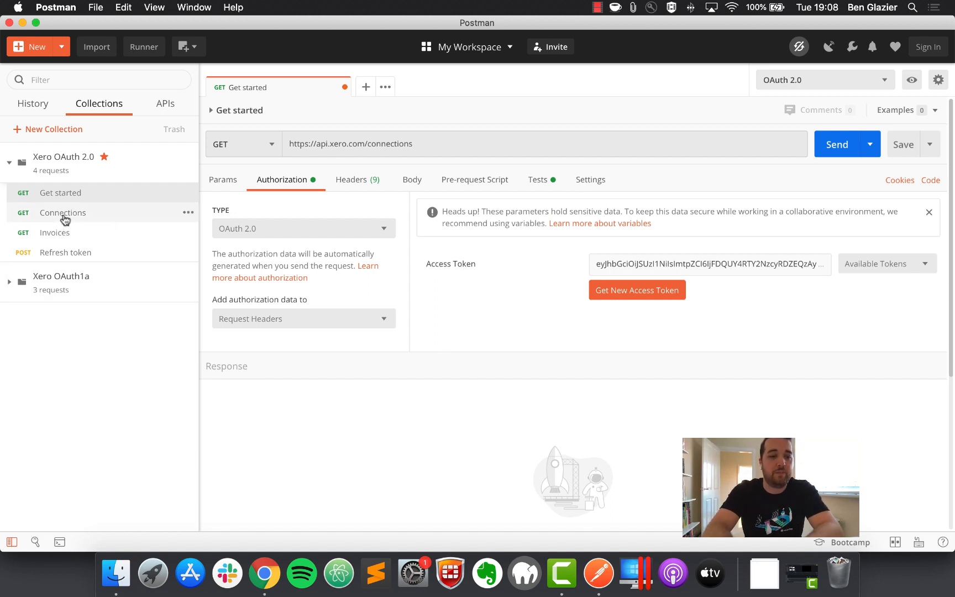
{"action": "left_click", "coordinate": [63, 212]}
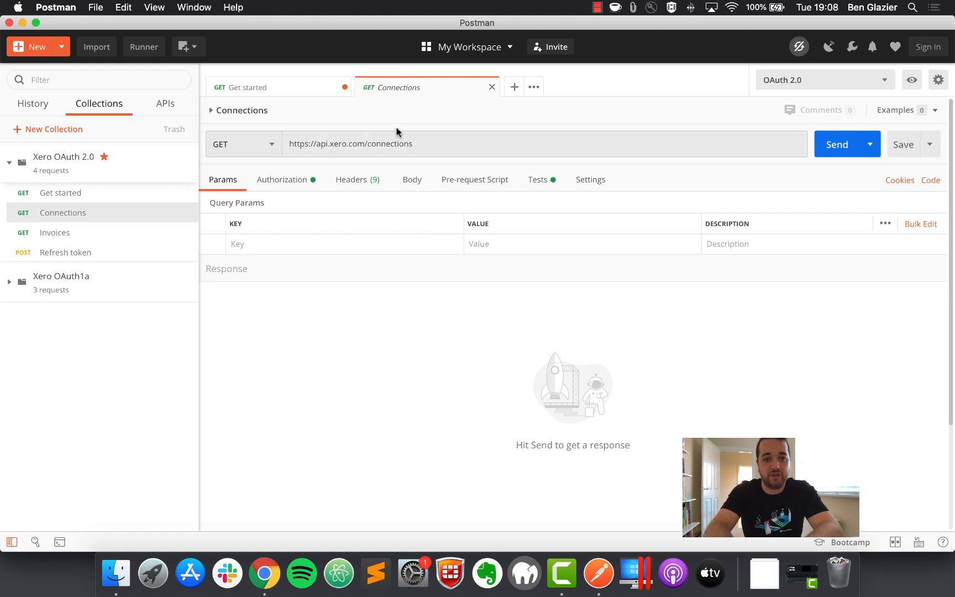
{"action": "mouse_move", "coordinate": [836, 144]}
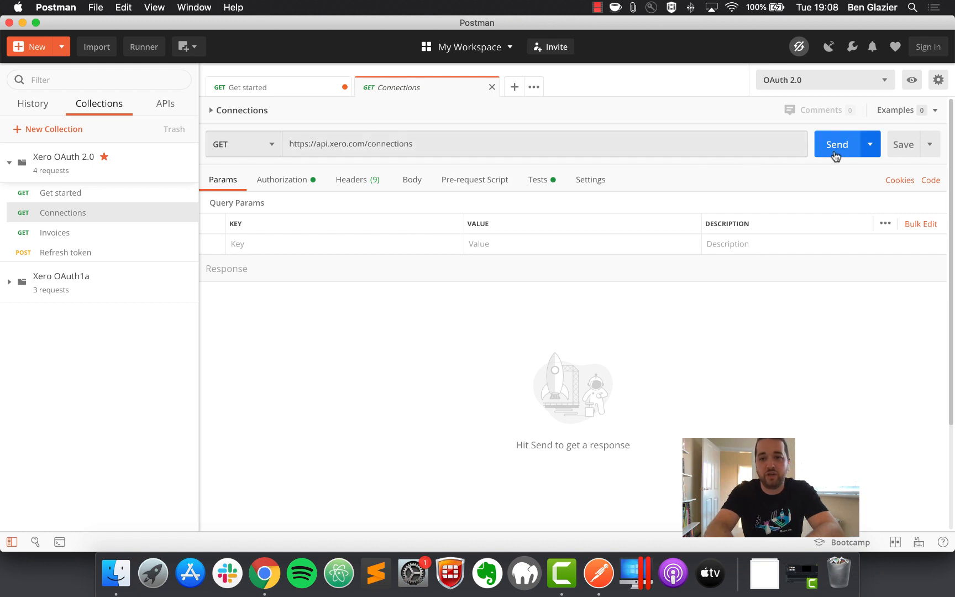
{"action": "left_click", "coordinate": [837, 145]}
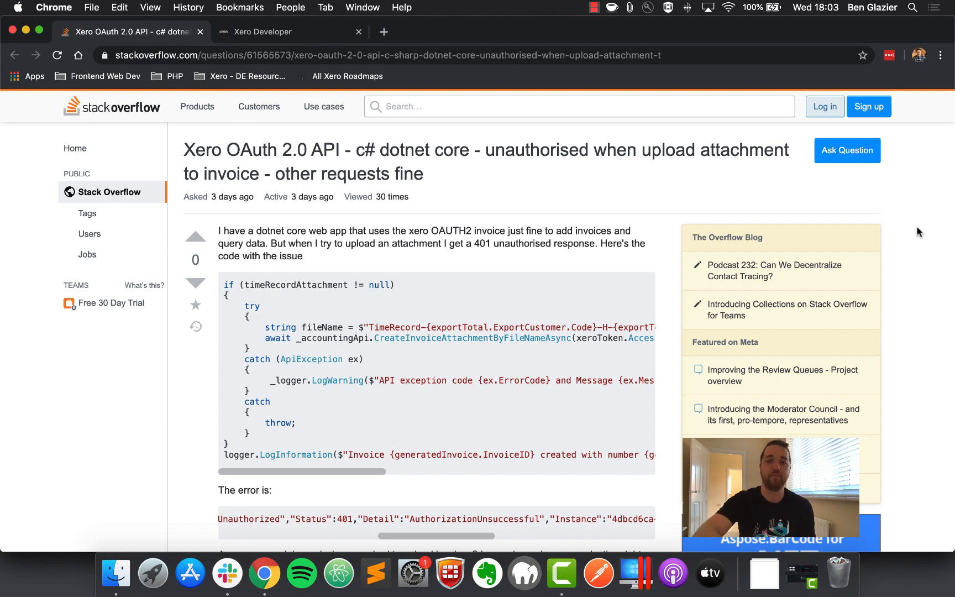
Read through the Stack Overflow question on the 401 attachment upload error and return to the top
{"action": "scroll", "scroll_direction": "down", "scroll_amount": 3}
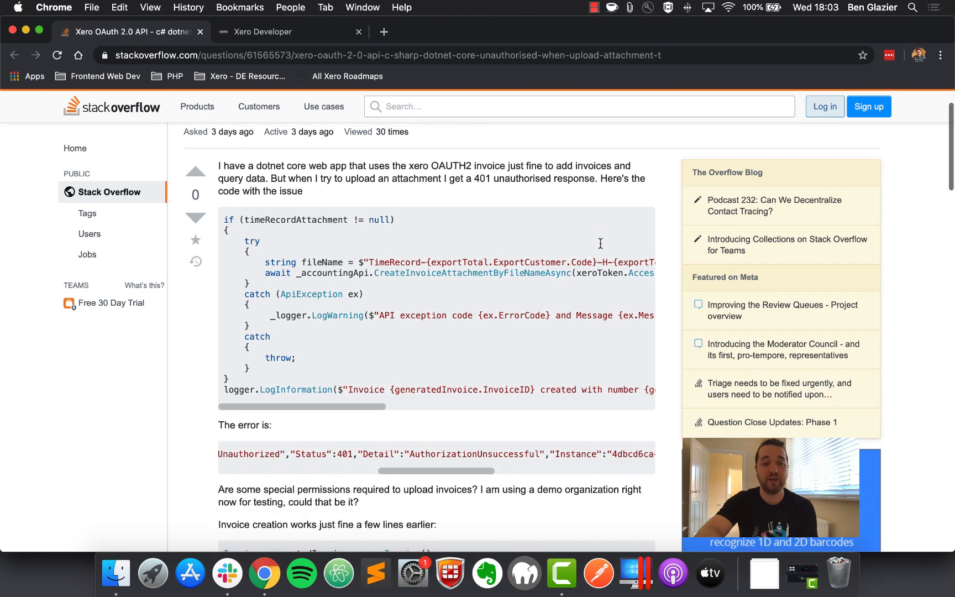
{"action": "scroll", "scroll_direction": "down", "scroll_amount": 3}
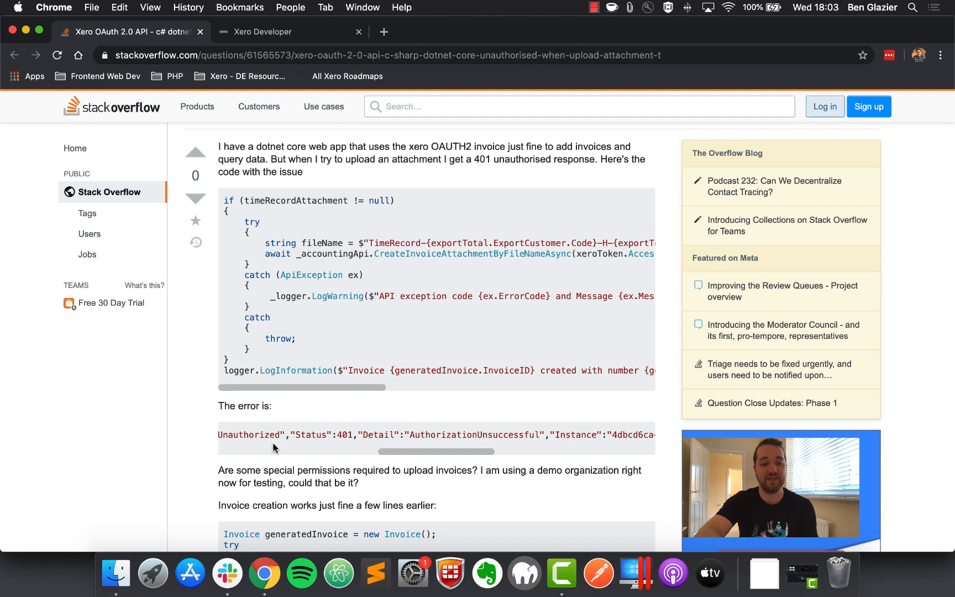
{"action": "mouse_move", "coordinate": [347, 439]}
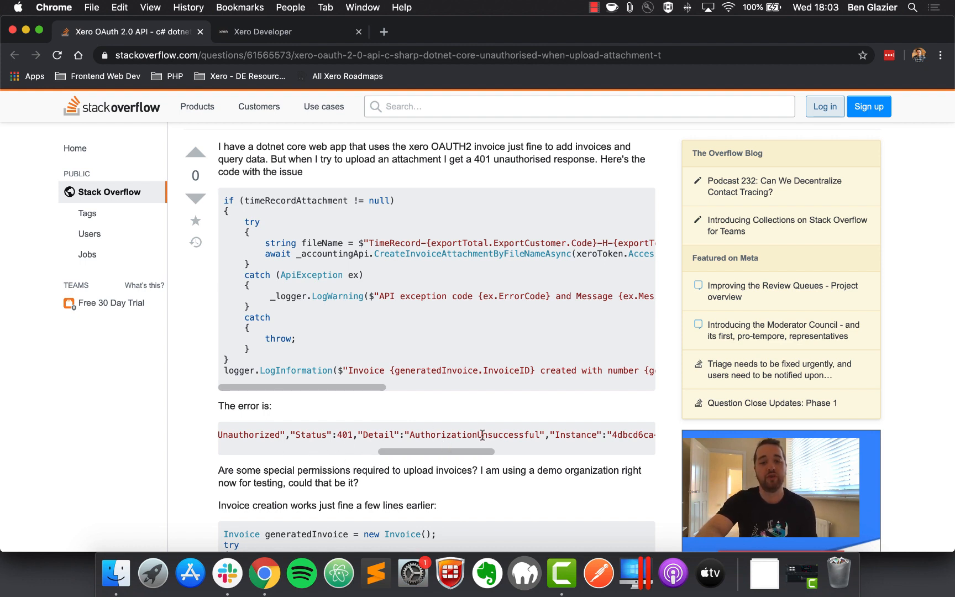
{"action": "scroll", "scroll_direction": "up", "scroll_amount": 3}
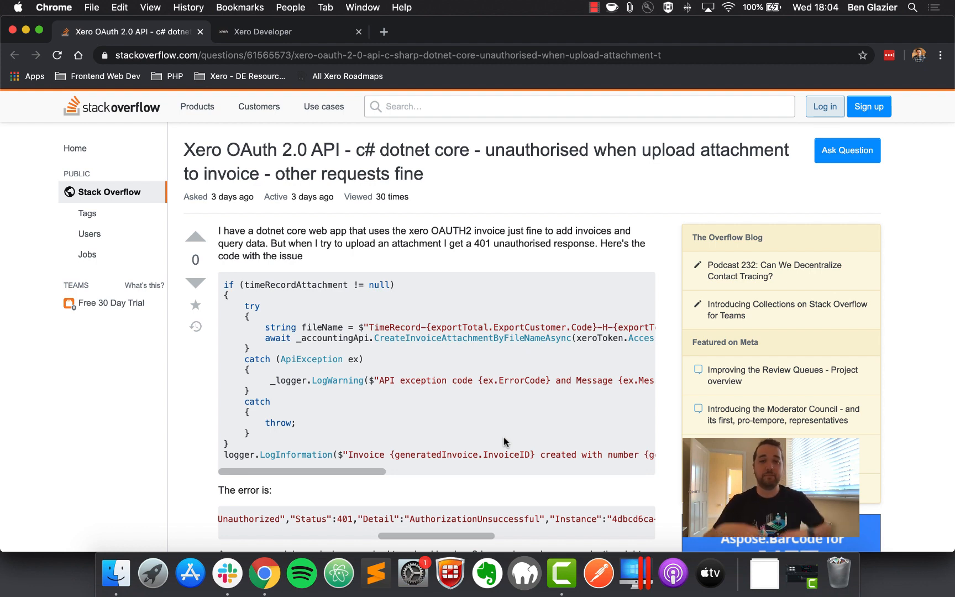
{"action": "mouse_move", "coordinate": [326, 133]}
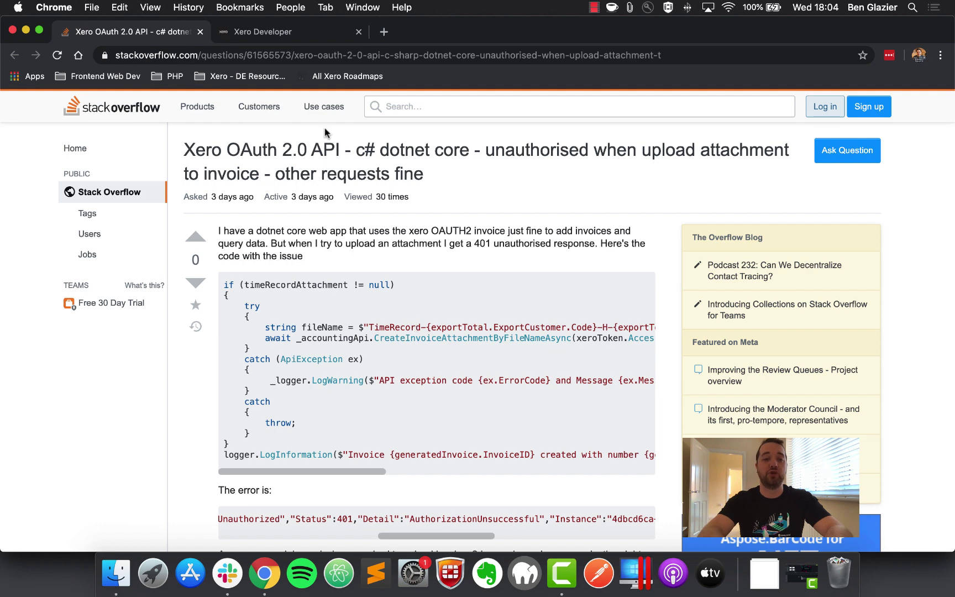
Go to the Xero Developer docs and the Getting Started guide
{"action": "left_click", "coordinate": [290, 32]}
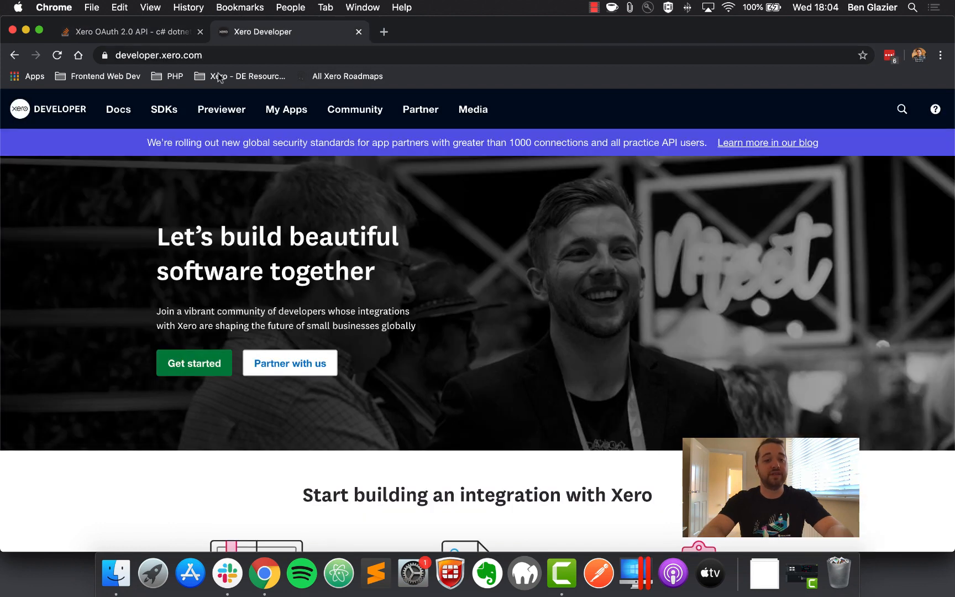
{"action": "left_click", "coordinate": [118, 110]}
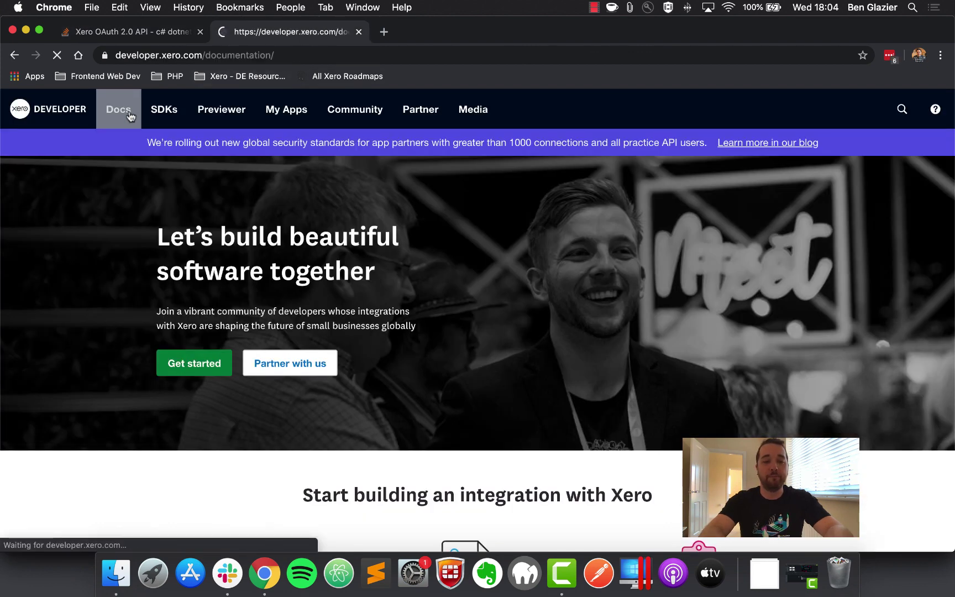
{"action": "left_click", "coordinate": [119, 110]}
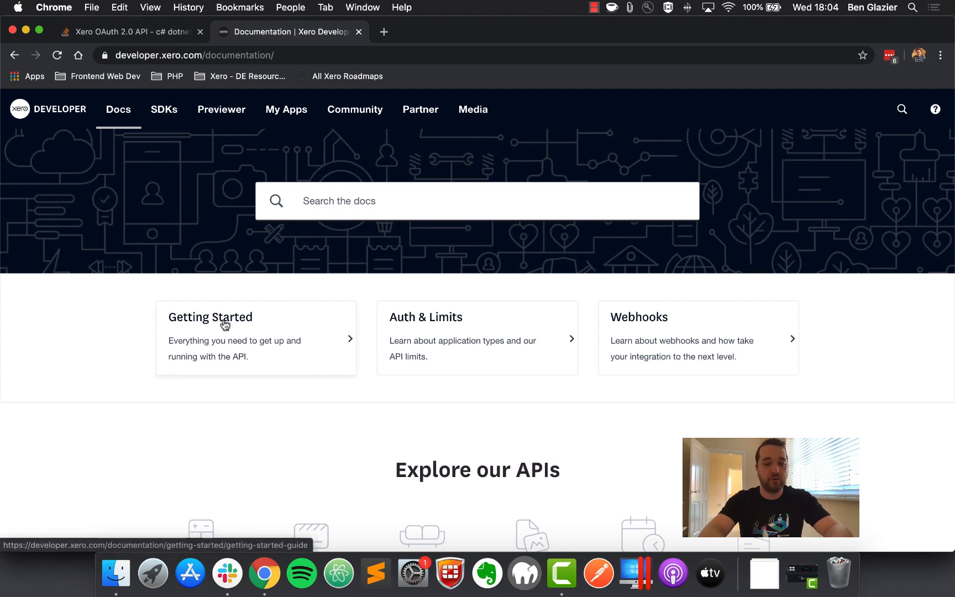
{"action": "left_click", "coordinate": [210, 317]}
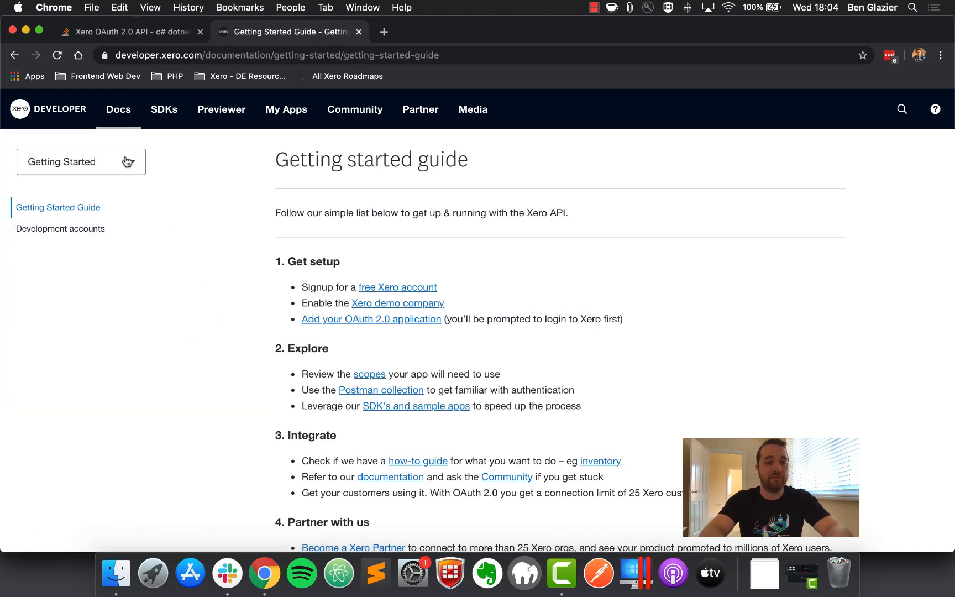
Switch to the OAuth 2.0 documentation section and its Scopes page
{"action": "left_click", "coordinate": [81, 162]}
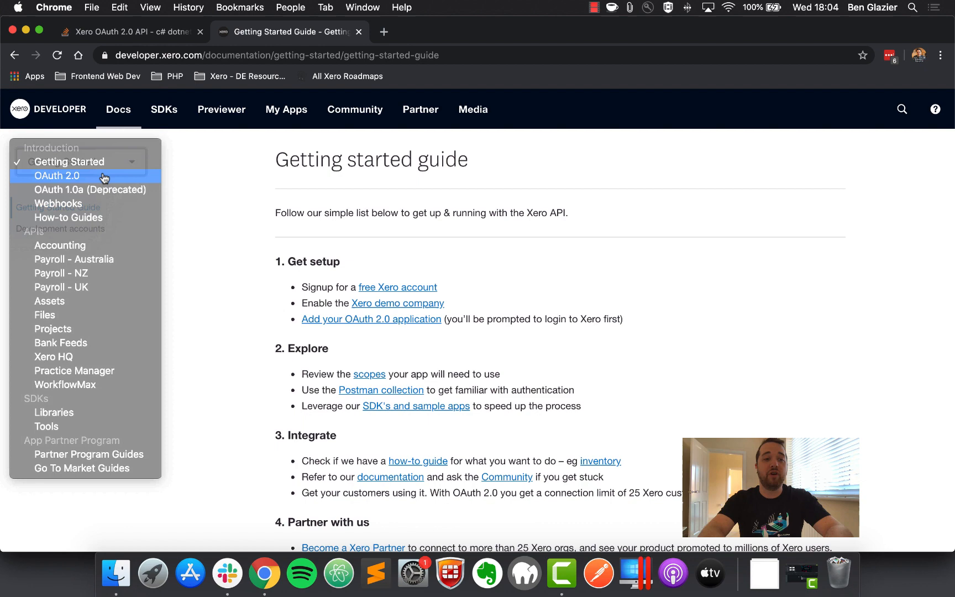
{"action": "left_click", "coordinate": [56, 176]}
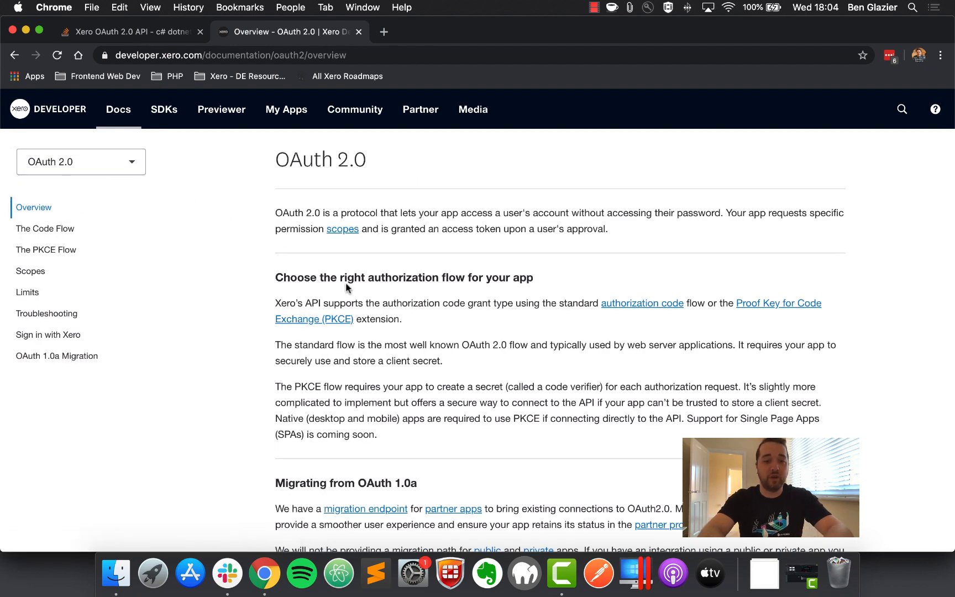
{"action": "left_click", "coordinate": [30, 270]}
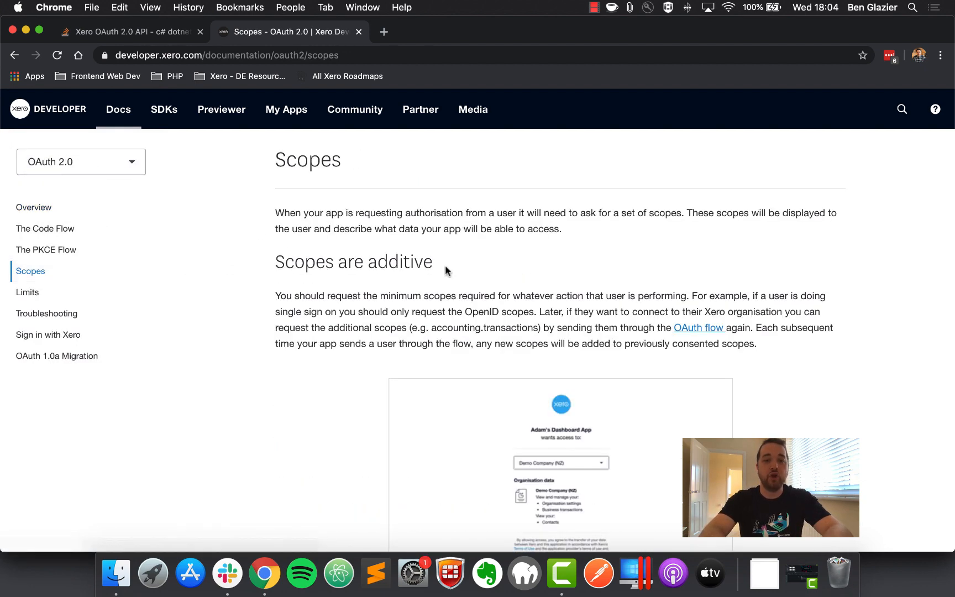
{"action": "mouse_move", "coordinate": [481, 280]}
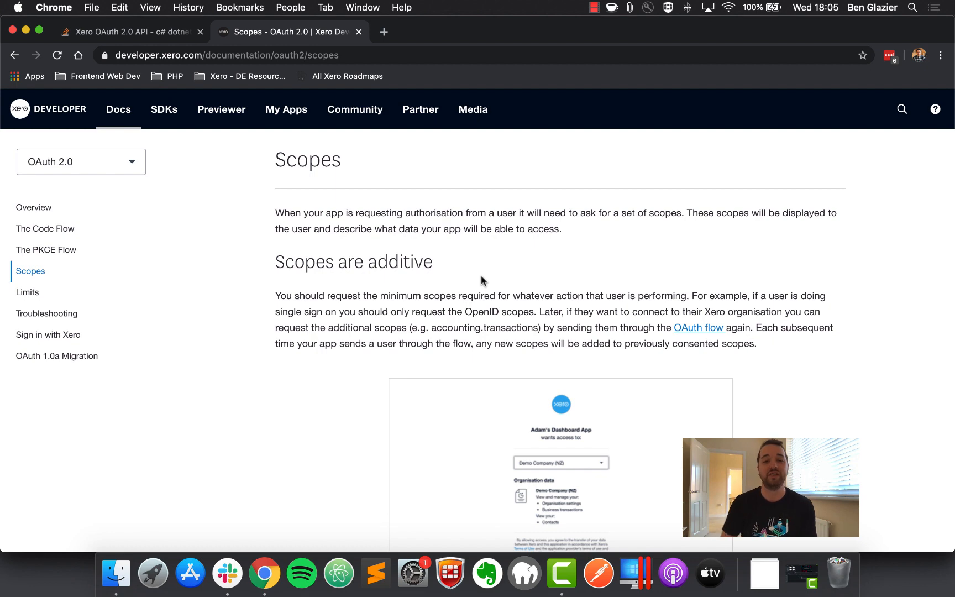
Scroll past offline access and user scopes to the accounting.transactions row under Organisation scopes
{"action": "scroll", "scroll_direction": "down", "scroll_amount": 3}
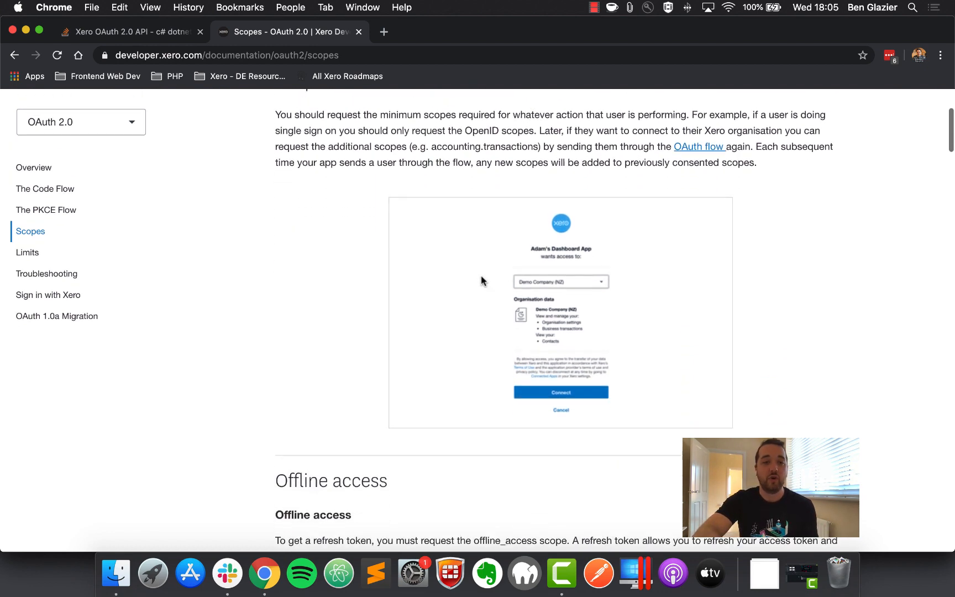
{"action": "scroll", "scroll_direction": "down", "scroll_amount": 3}
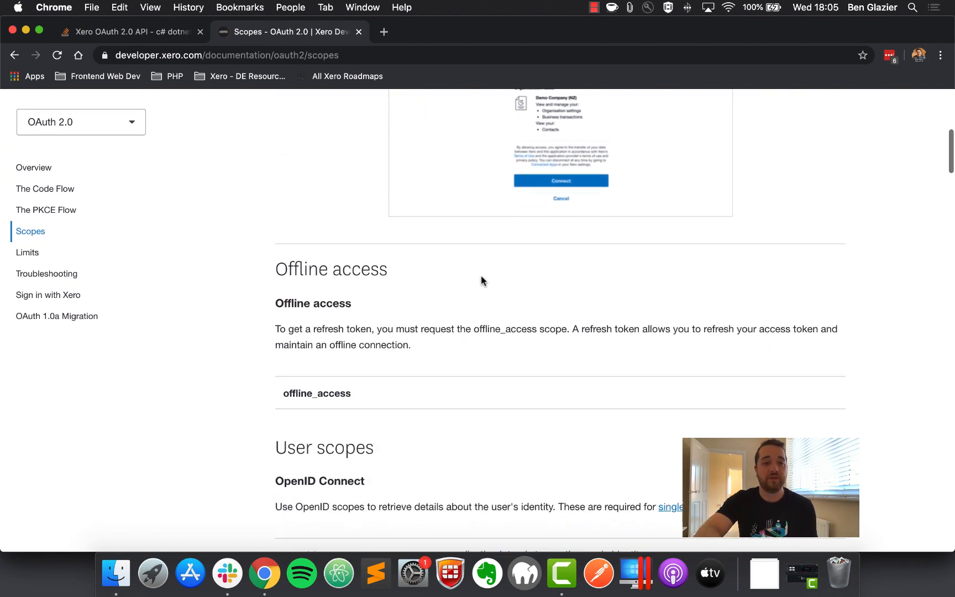
{"action": "scroll", "scroll_direction": "down", "scroll_amount": 3}
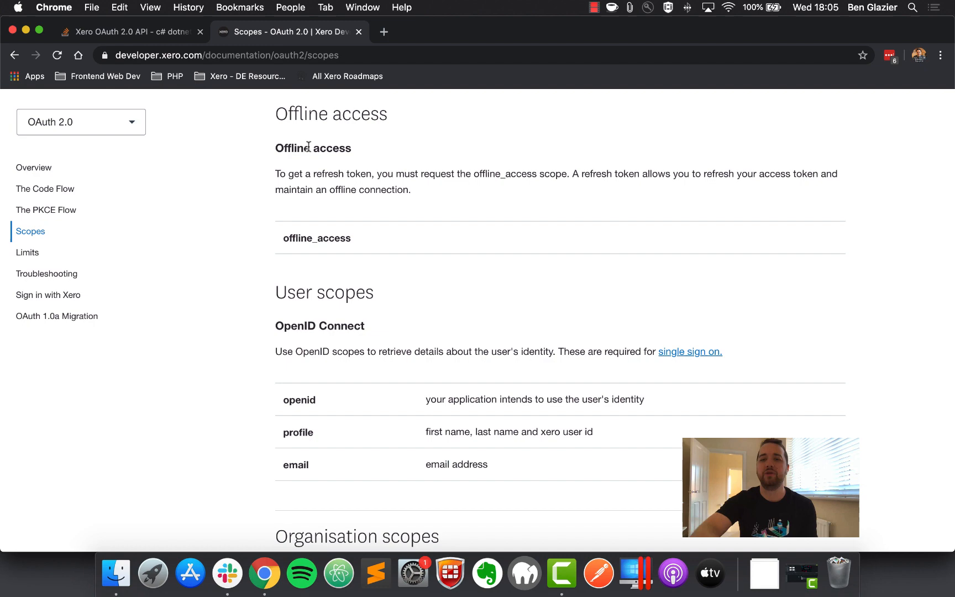
{"action": "scroll", "scroll_direction": "down", "scroll_amount": 3}
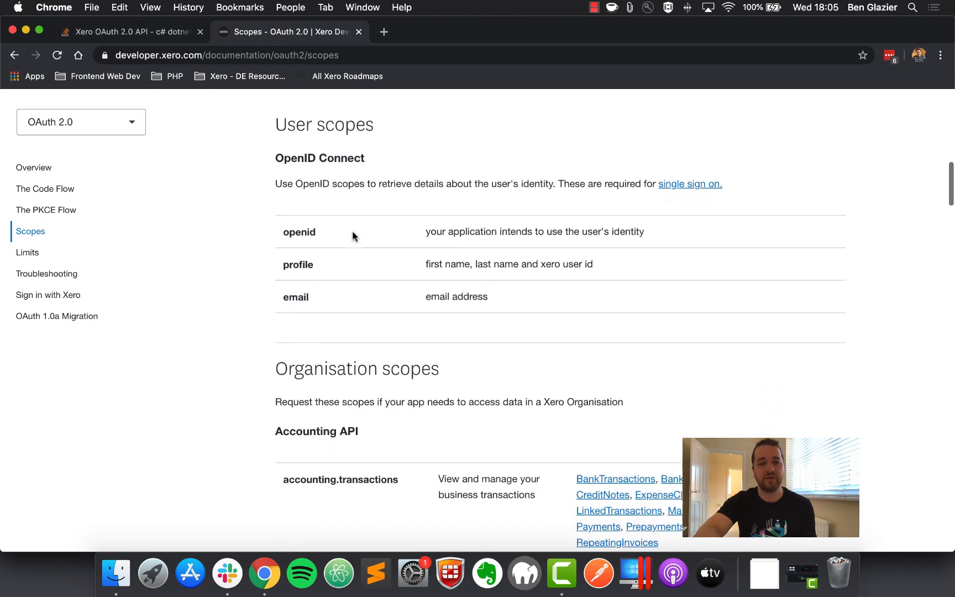
{"action": "scroll", "scroll_direction": "down", "scroll_amount": 3}
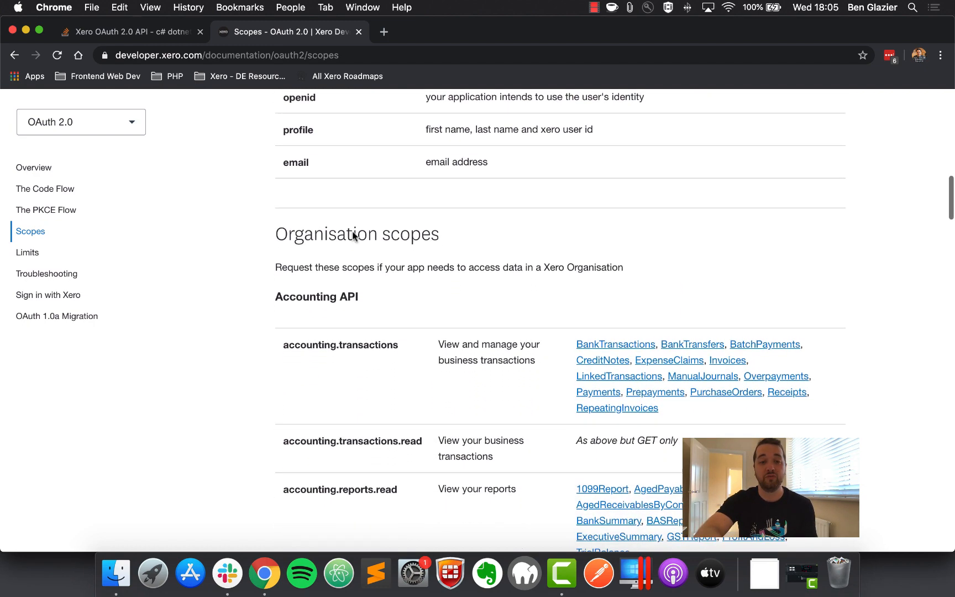
{"action": "scroll", "scroll_direction": "down", "scroll_amount": 3}
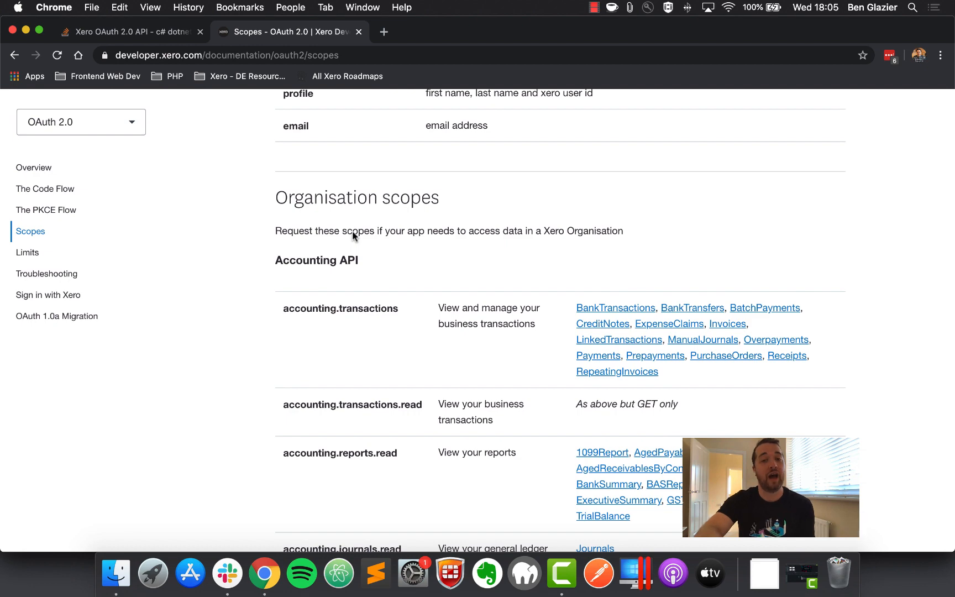
{"action": "scroll", "scroll_direction": "down", "scroll_amount": 3}
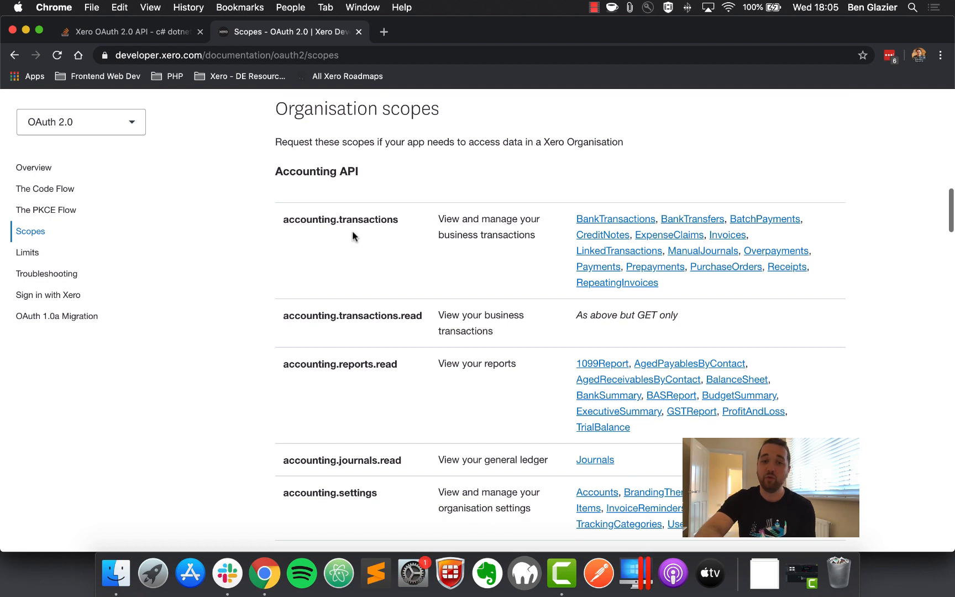
{"action": "mouse_move", "coordinate": [361, 269]}
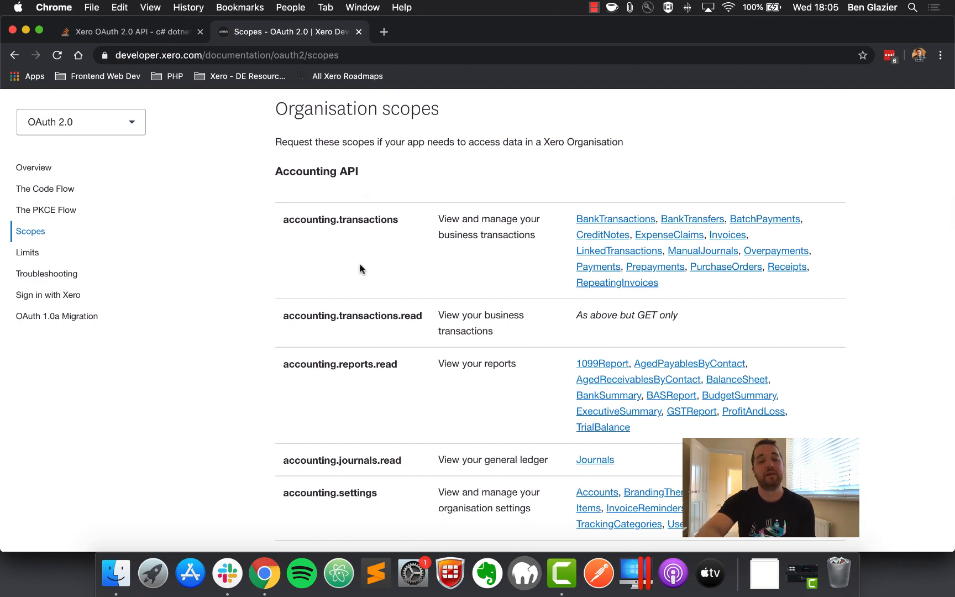
{"action": "mouse_move", "coordinate": [304, 230]}
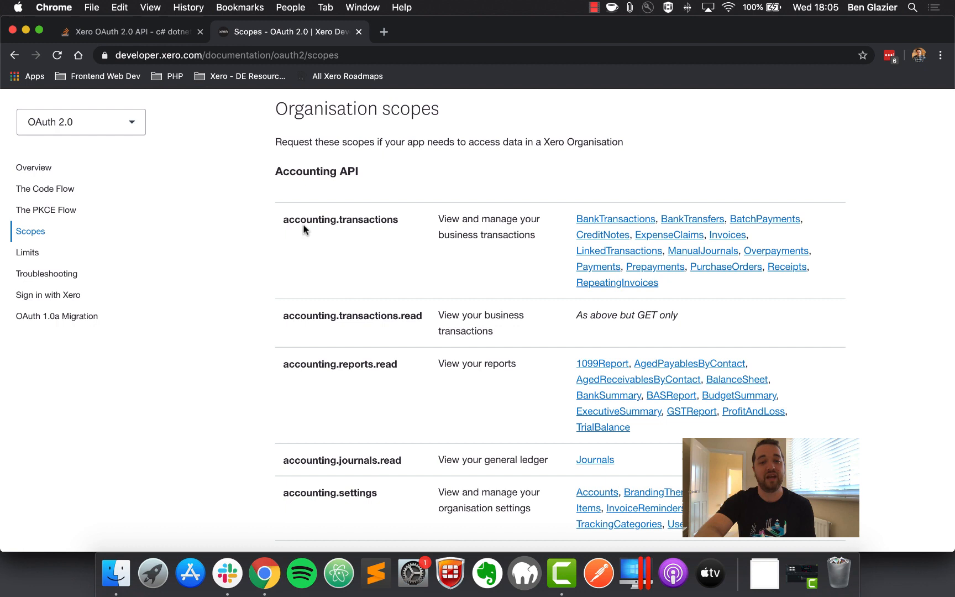
{"action": "mouse_move", "coordinate": [350, 230]}
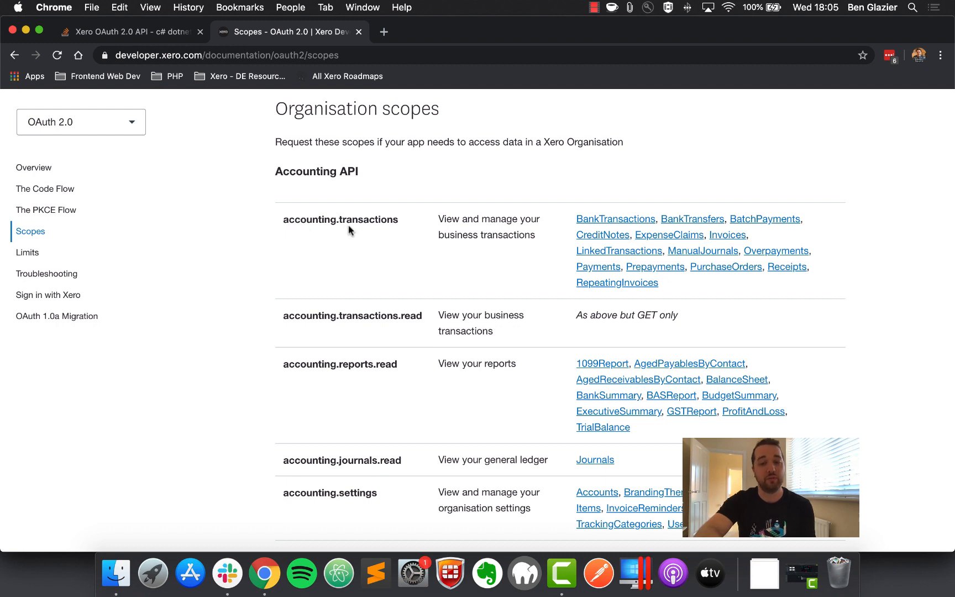
{"action": "mouse_move", "coordinate": [443, 282]}
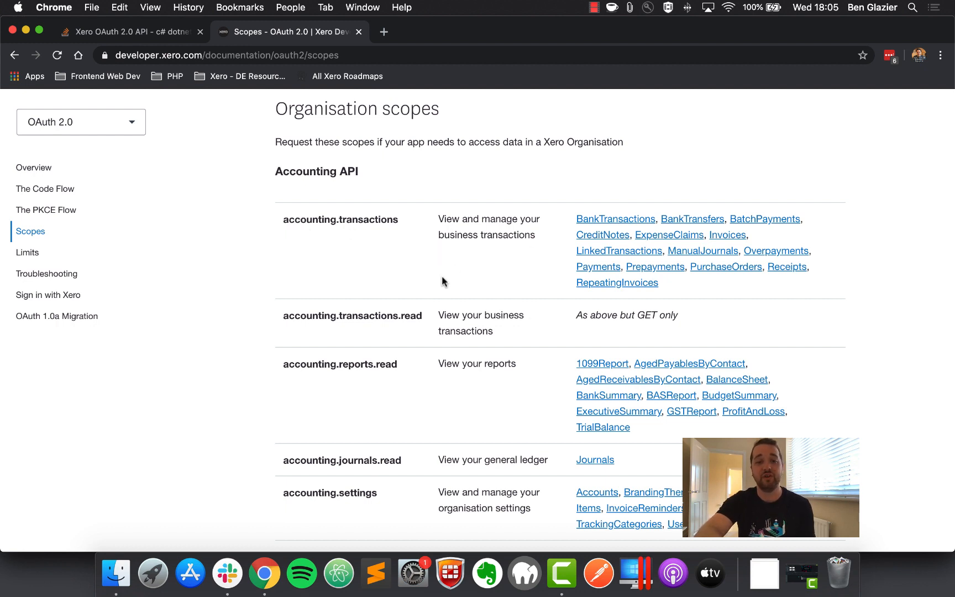
{"action": "mouse_move", "coordinate": [484, 272]}
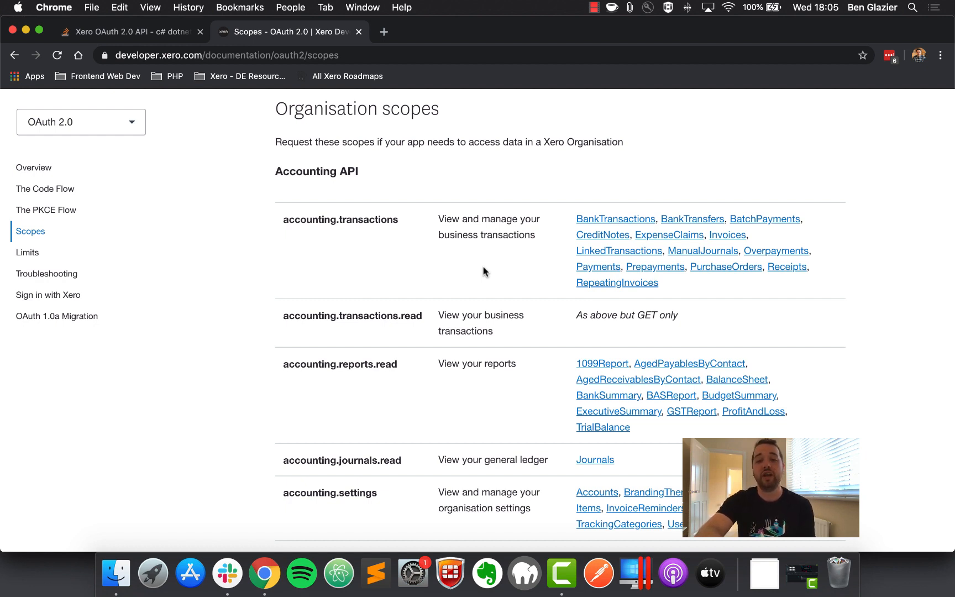
{"action": "mouse_move", "coordinate": [593, 267]}
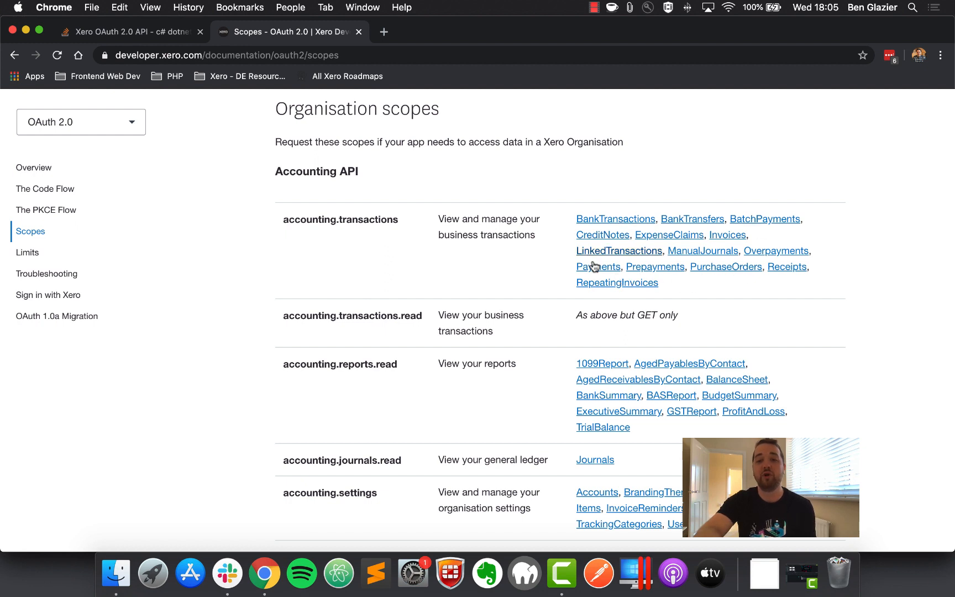
{"action": "mouse_move", "coordinate": [659, 290]}
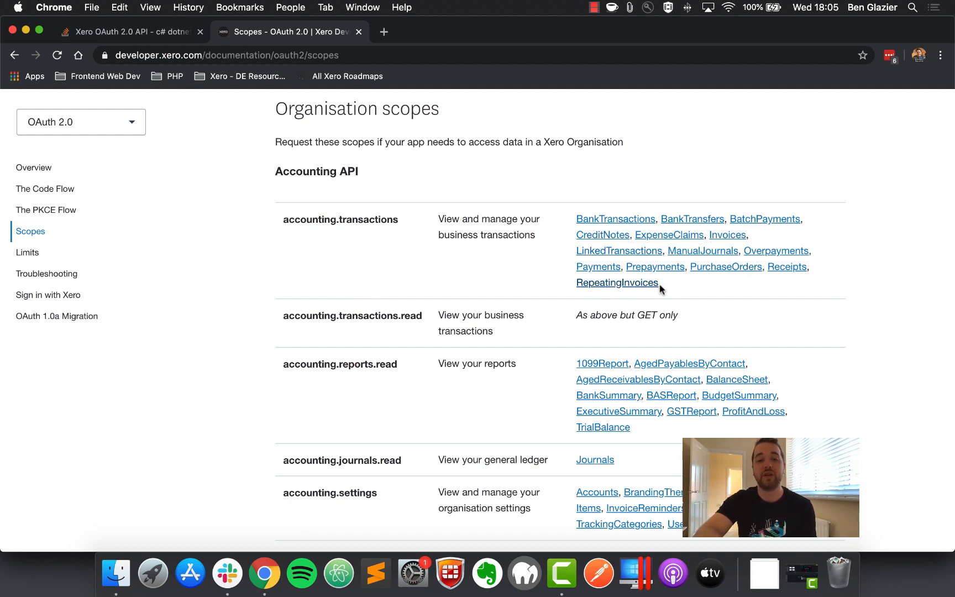
{"action": "mouse_move", "coordinate": [655, 266]}
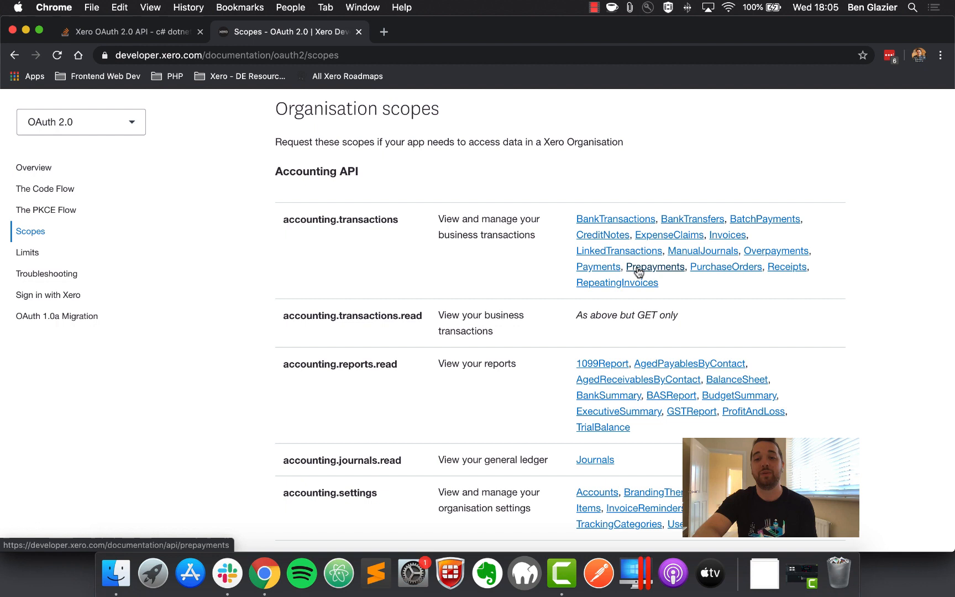
{"action": "mouse_move", "coordinate": [727, 234]}
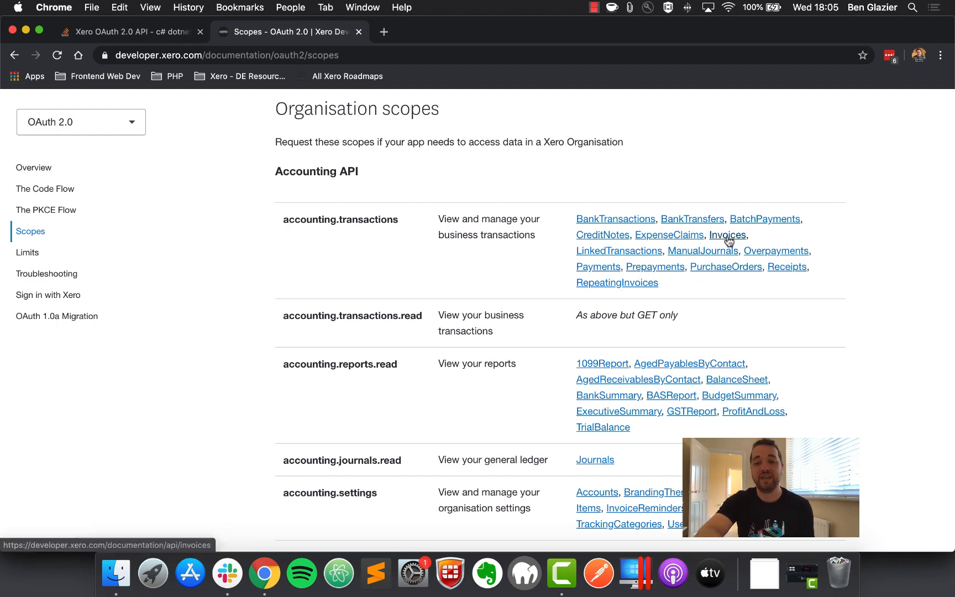
{"action": "mouse_move", "coordinate": [303, 236]}
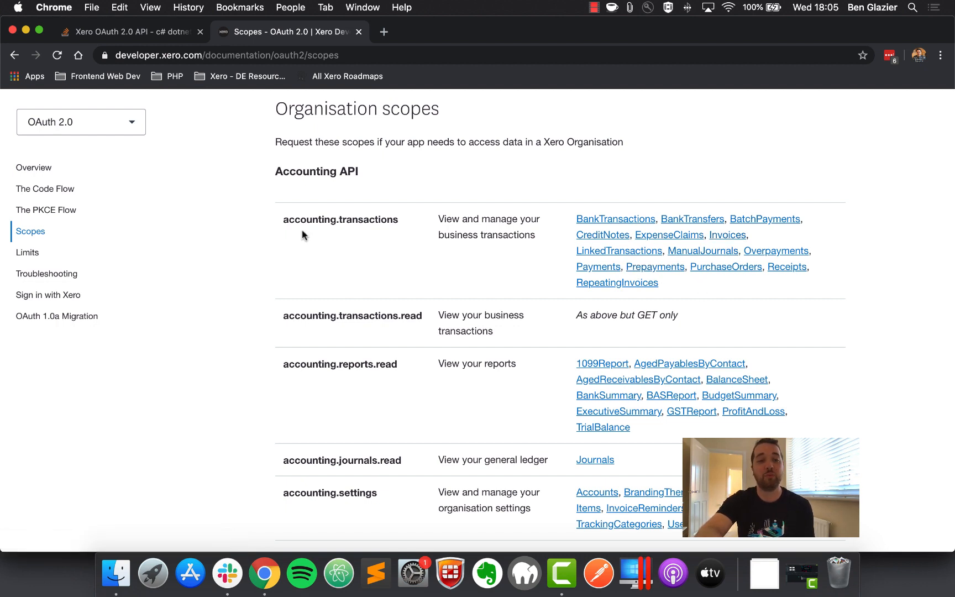
{"action": "mouse_move", "coordinate": [384, 238]}
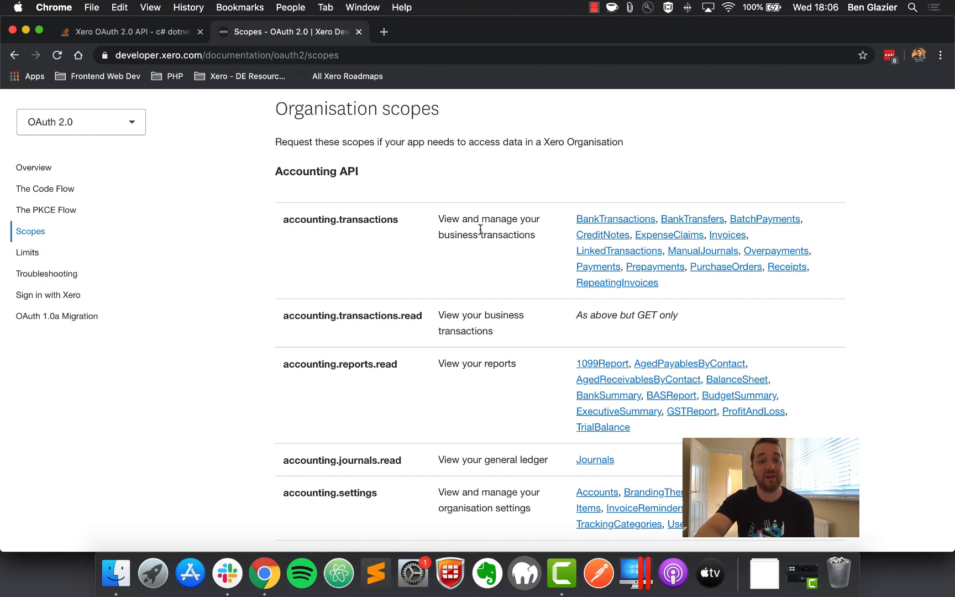
{"action": "mouse_move", "coordinate": [630, 297]}
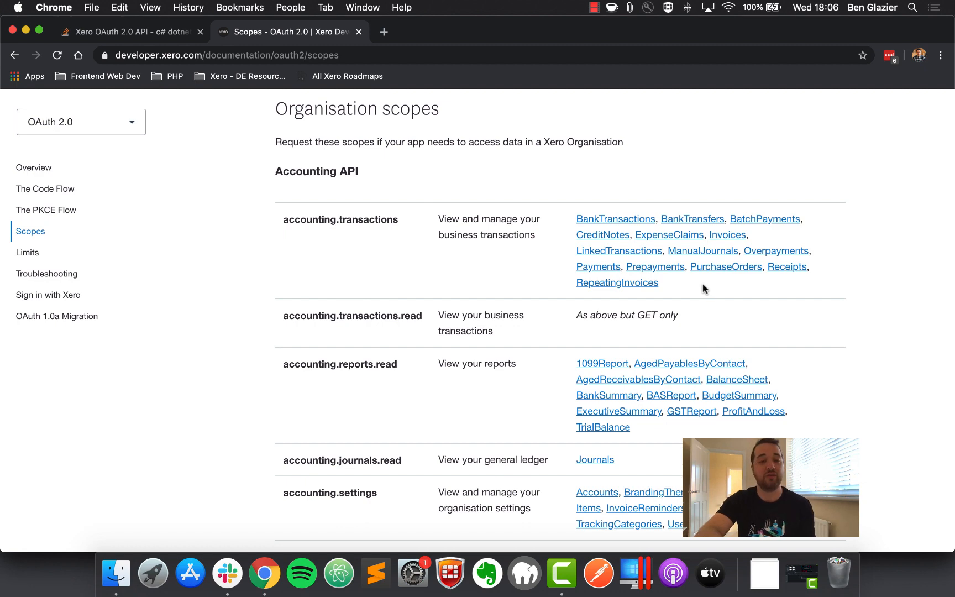
Scroll to the accounting.attachments and accounting.attachments.read rows of the Accounting API table
{"action": "scroll", "scroll_direction": "down", "scroll_amount": 3}
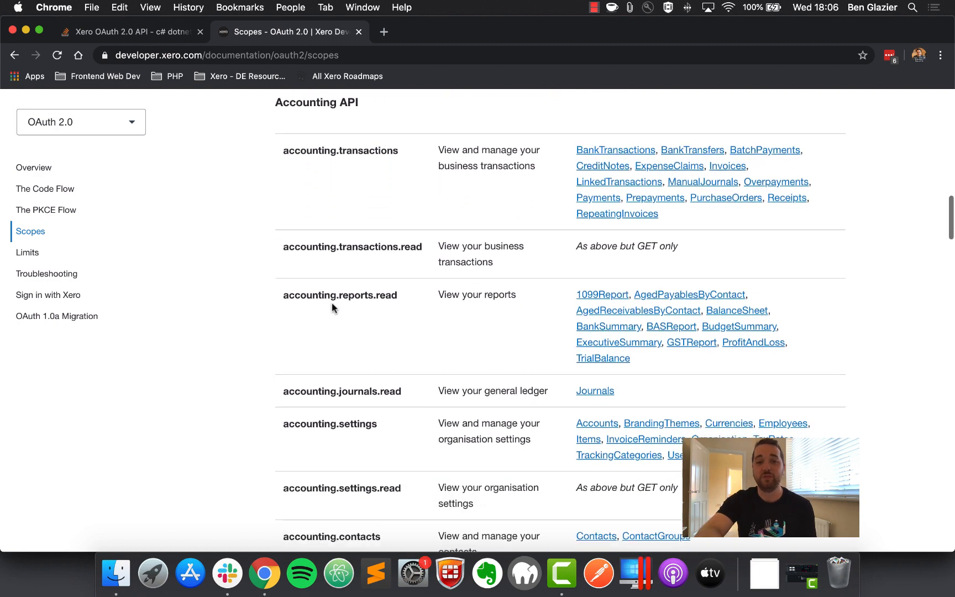
{"action": "scroll", "scroll_direction": "down", "scroll_amount": 3}
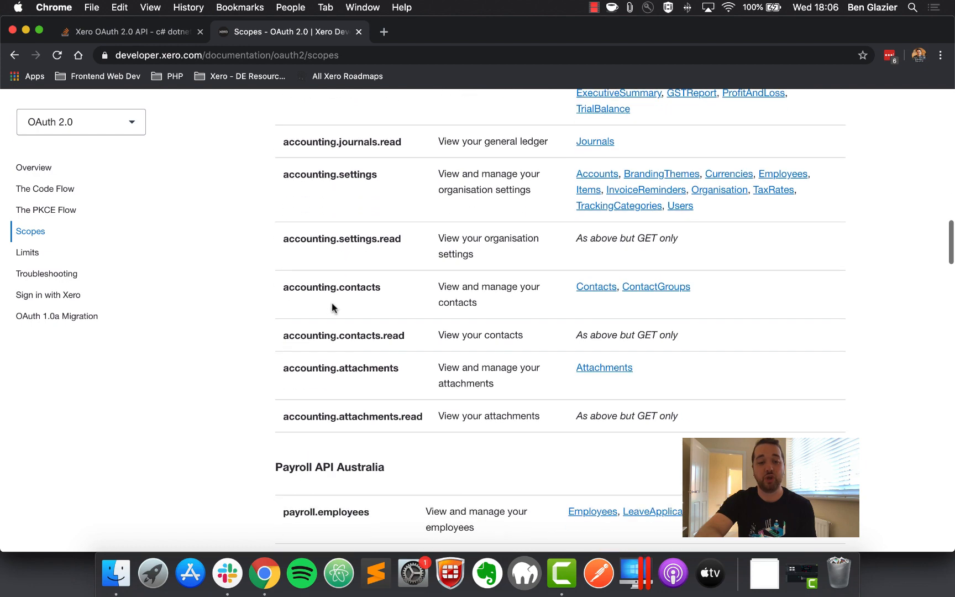
{"action": "scroll", "scroll_direction": "down", "scroll_amount": 3}
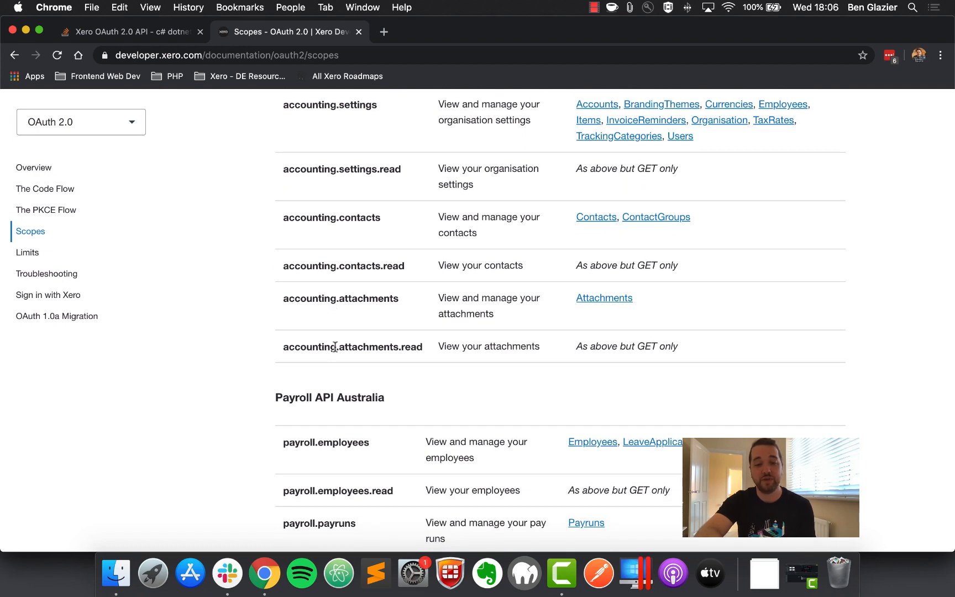
{"action": "mouse_move", "coordinate": [428, 344]}
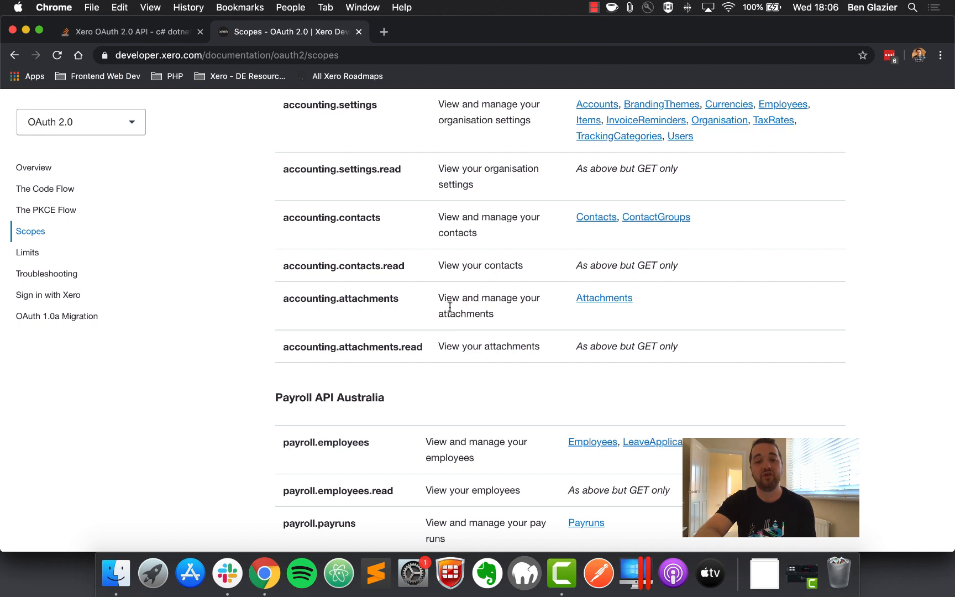
{"action": "mouse_move", "coordinate": [469, 325]}
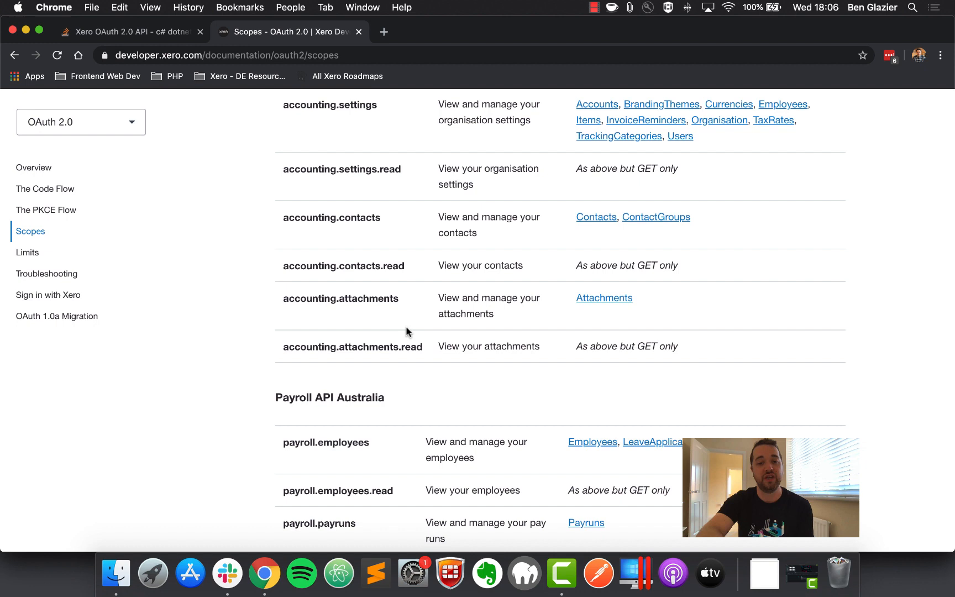
{"action": "mouse_move", "coordinate": [301, 320]}
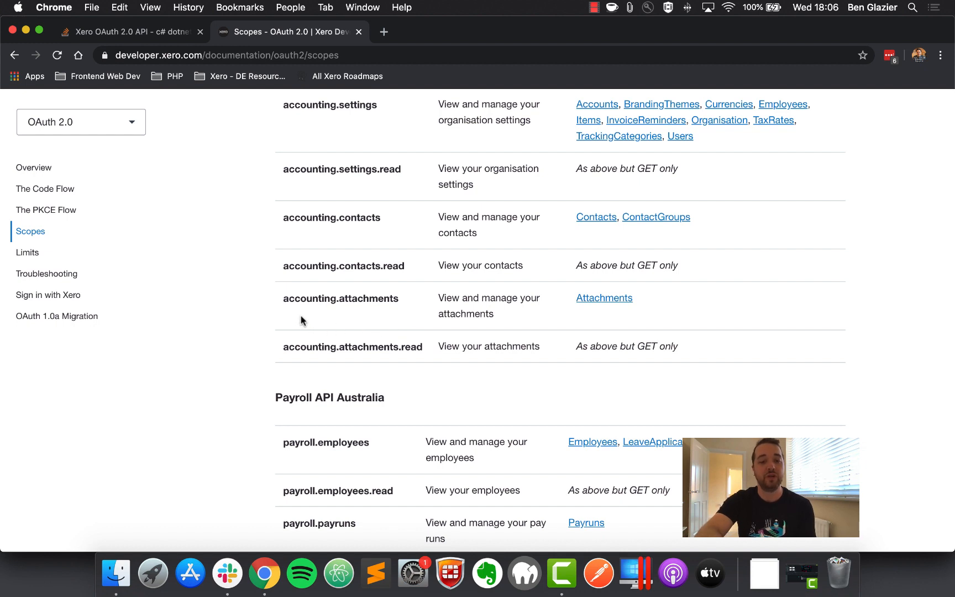
{"action": "mouse_move", "coordinate": [378, 314]}
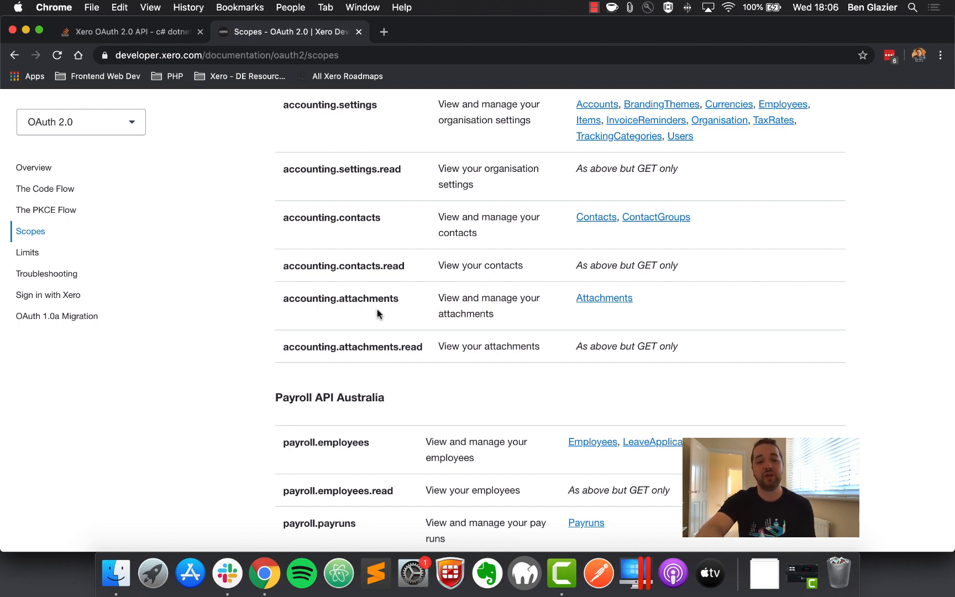
{"action": "mouse_move", "coordinate": [399, 323]}
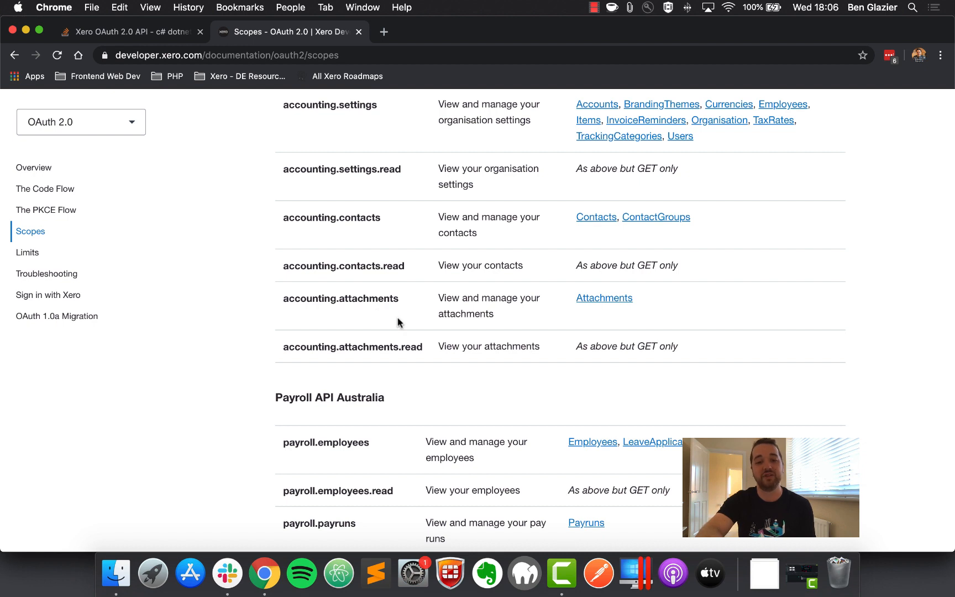